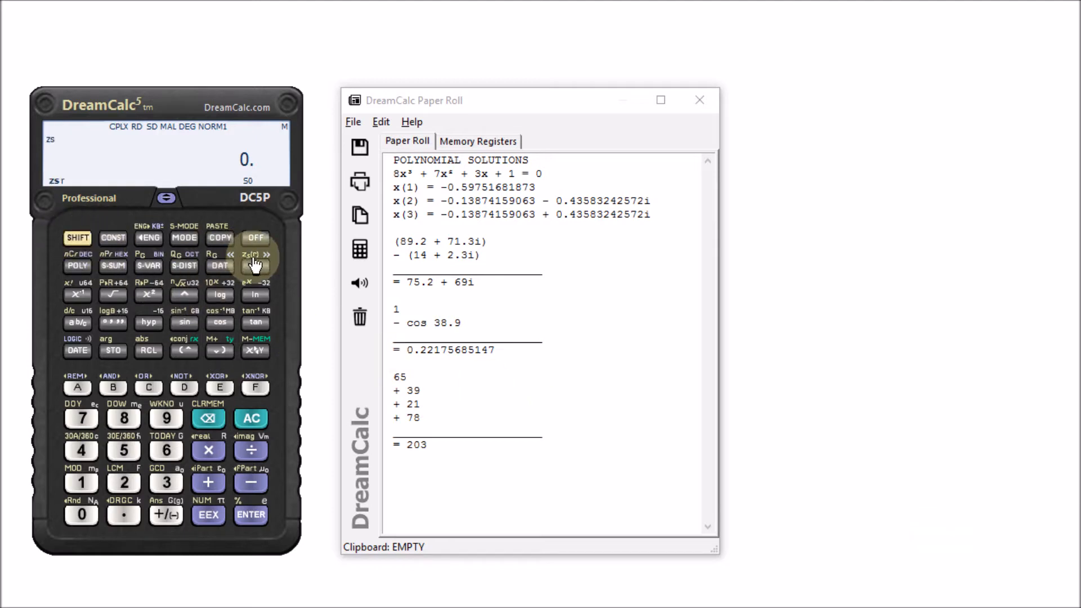
Enter 0.9 on the calculator keypad.
click(165, 419)
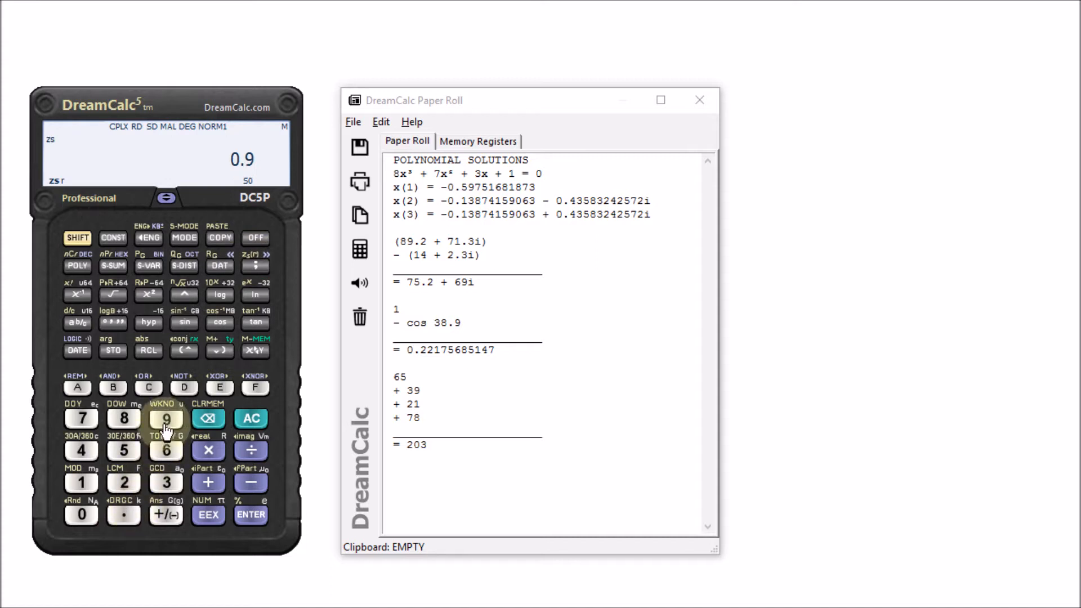
click(250, 515)
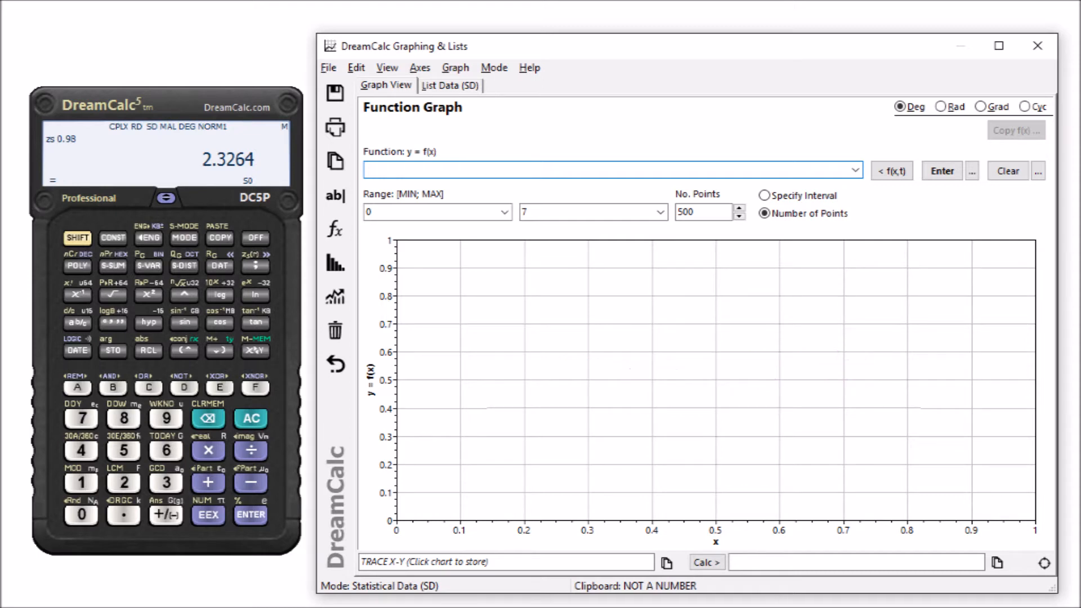
Plot y = 2 + sin(2 * sqrt(x)) in radians over x from 0 to 7.
click(607, 170)
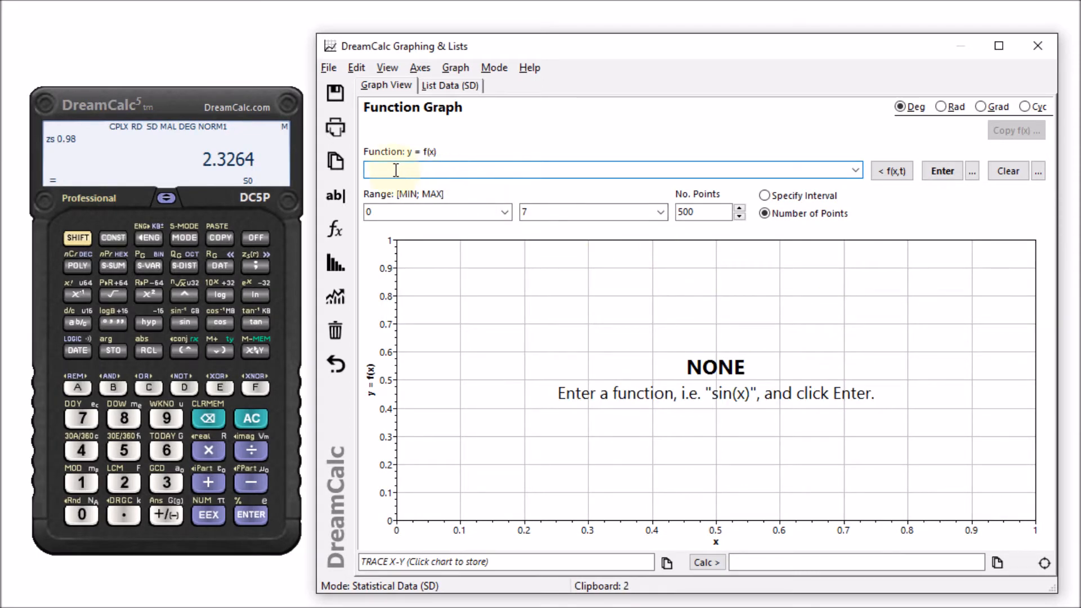
text(2 + sin(2 * sqrt(x)))
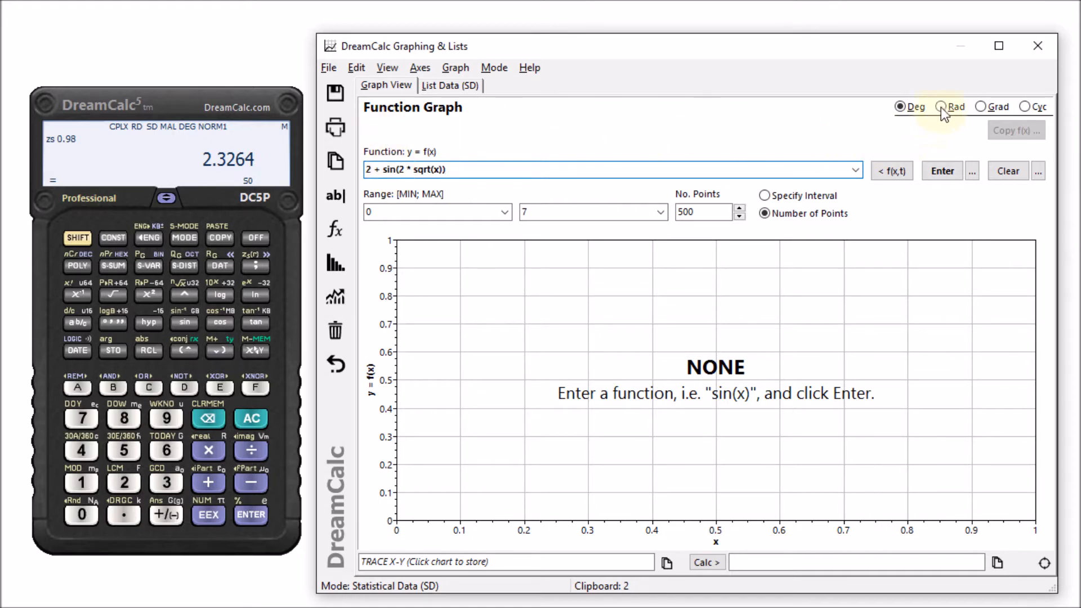
click(942, 105)
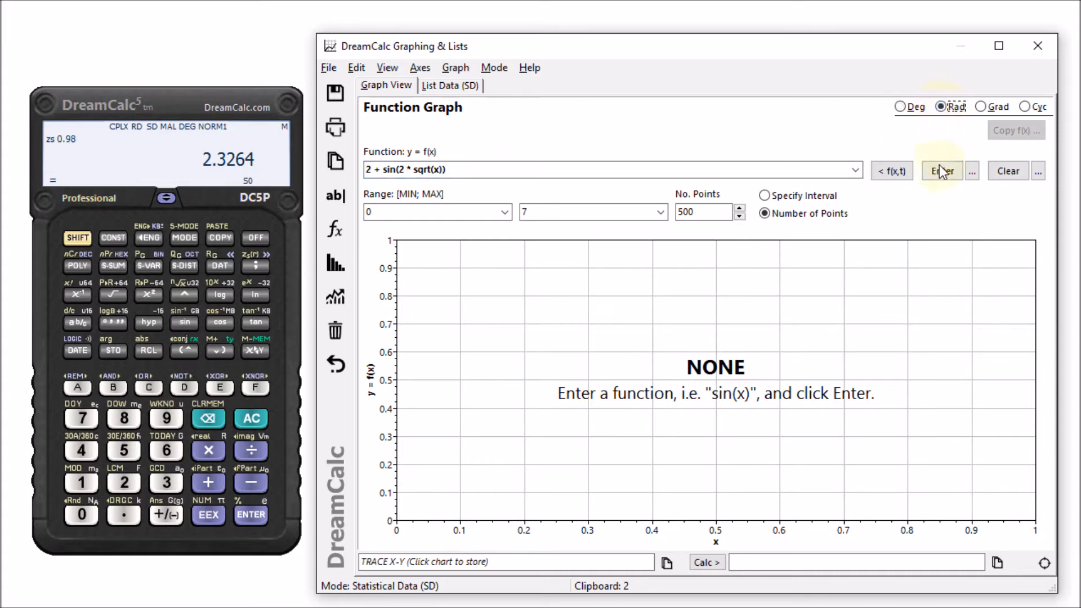
click(941, 170)
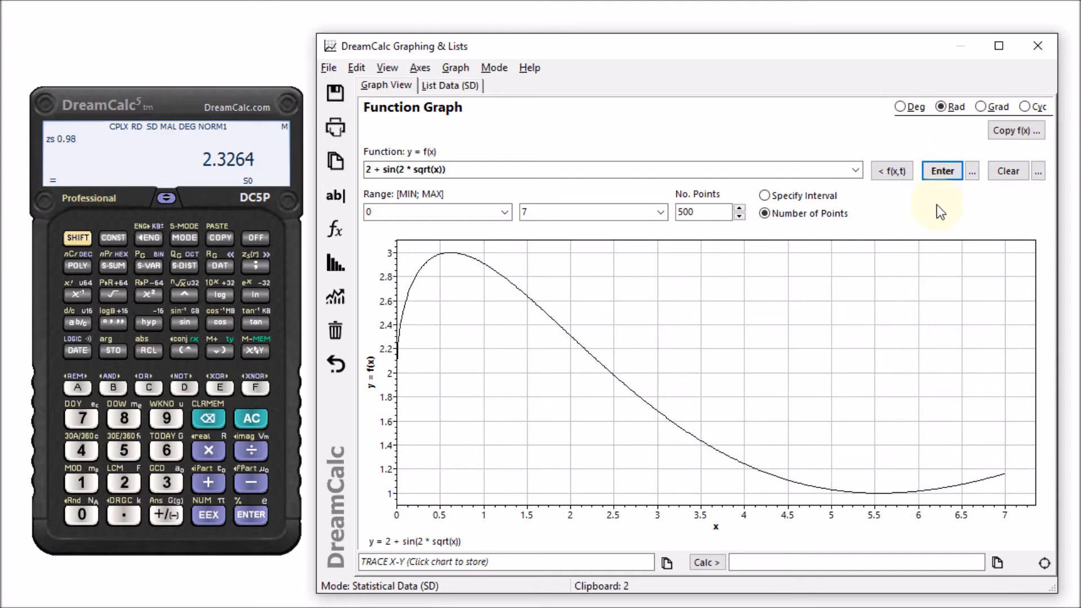
mouse_move(886, 207)
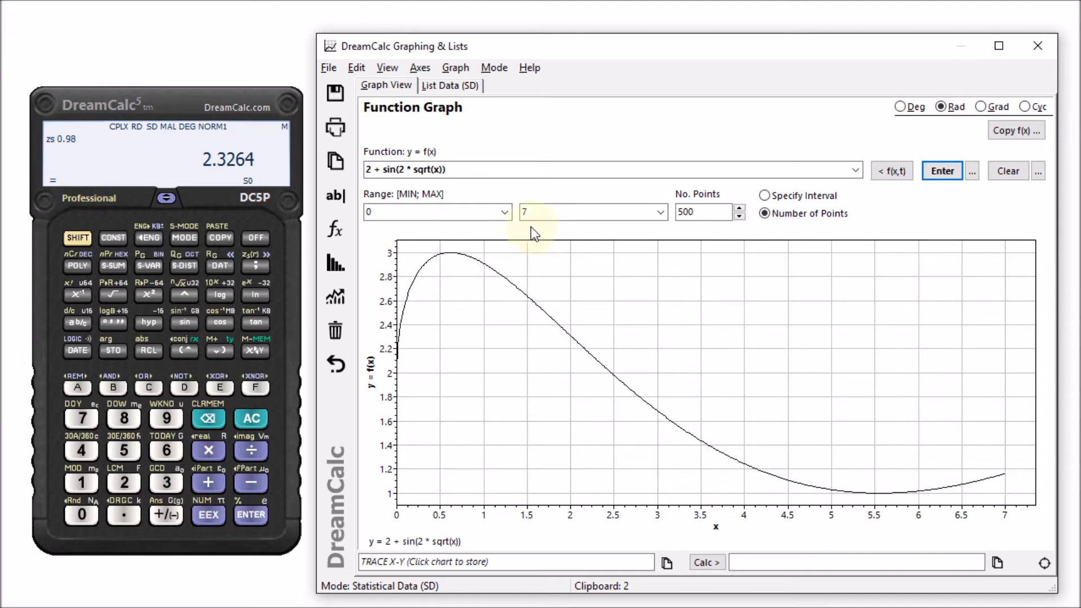
mouse_move(689, 236)
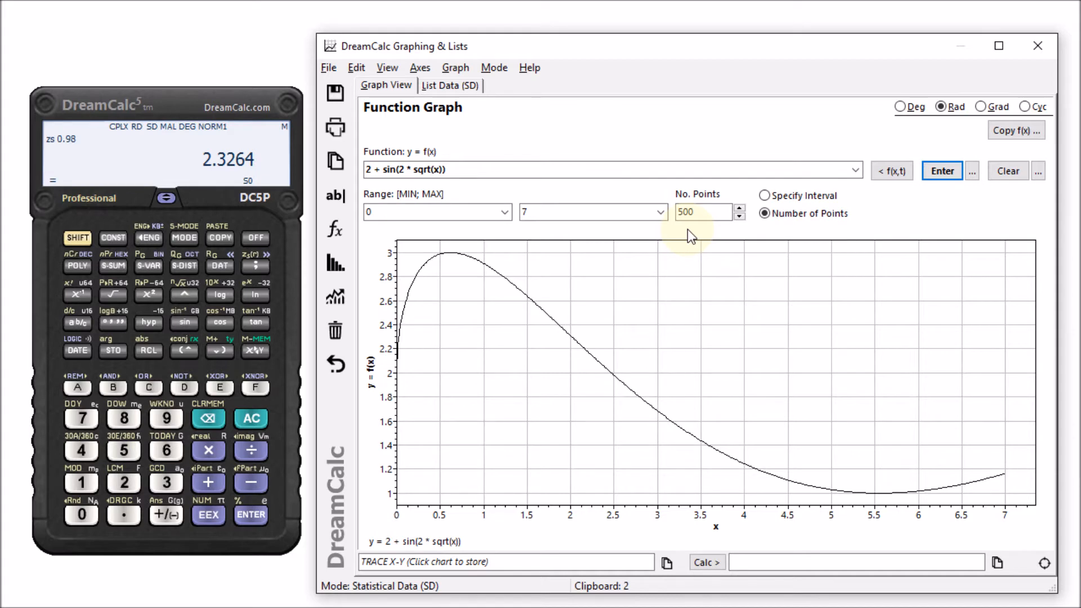
Edit the function so the coefficient inside sin becomes 2.5.
click(420, 68)
text(.5)
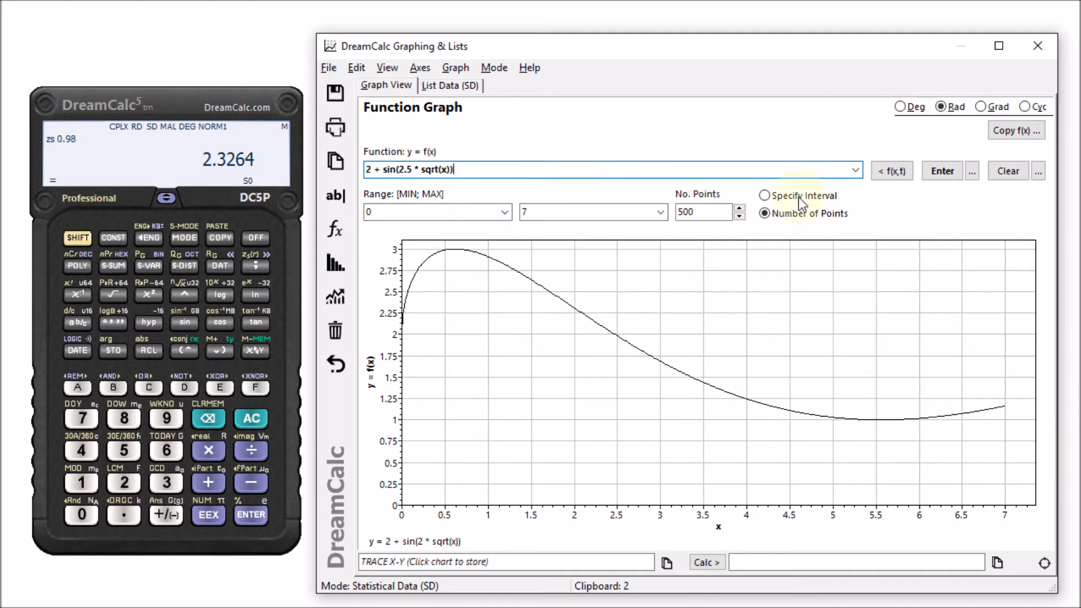
Draw 2 + sin(2.5 * sqrt(x)) as Plot B and zoom in on where the two curves cross.
click(972, 170)
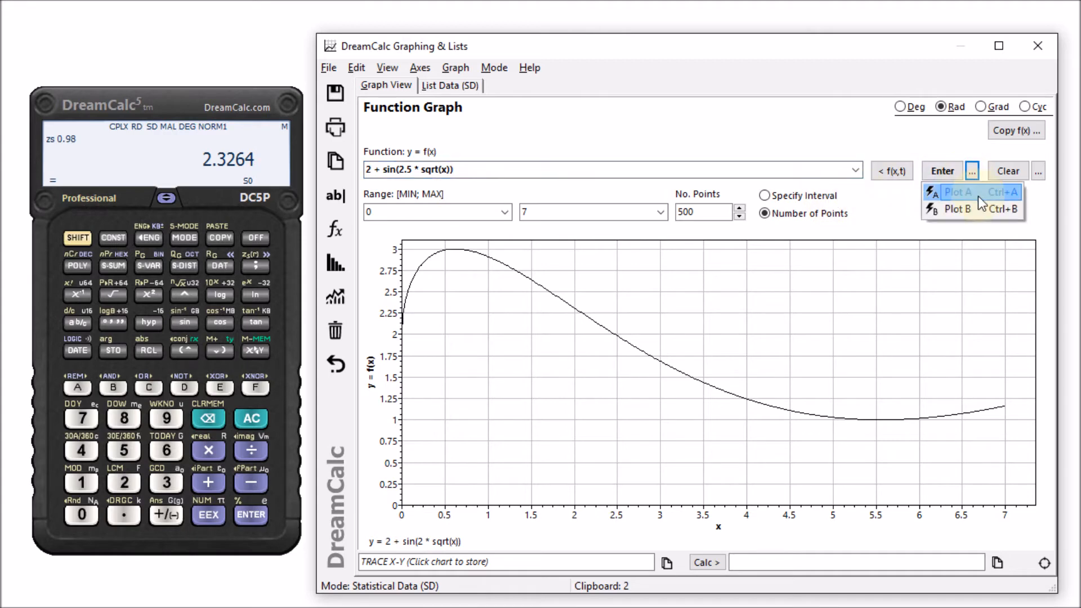
click(957, 209)
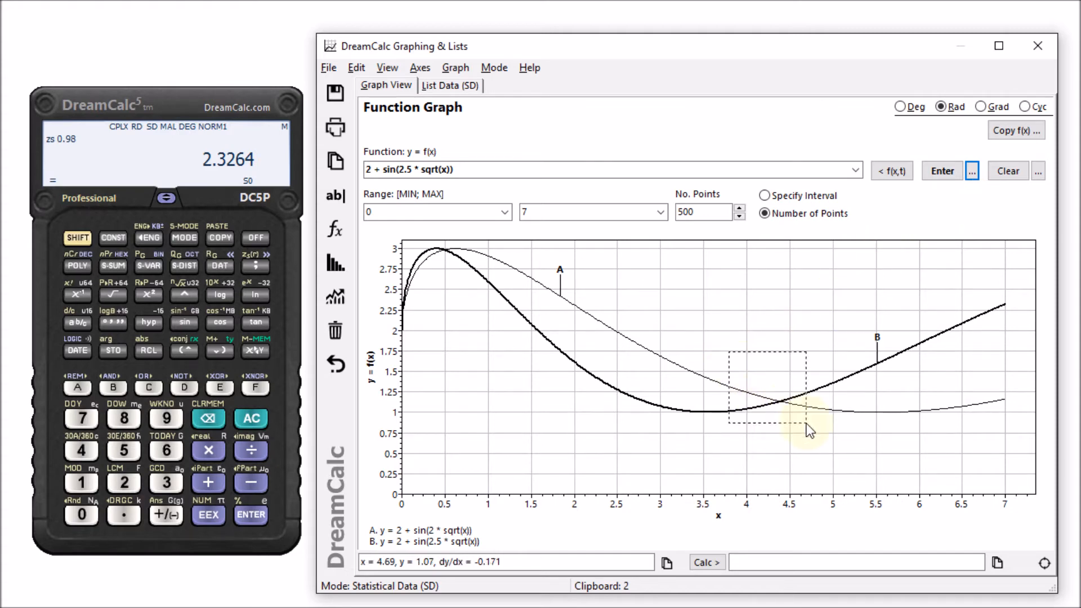
drag(729, 351, 801, 418)
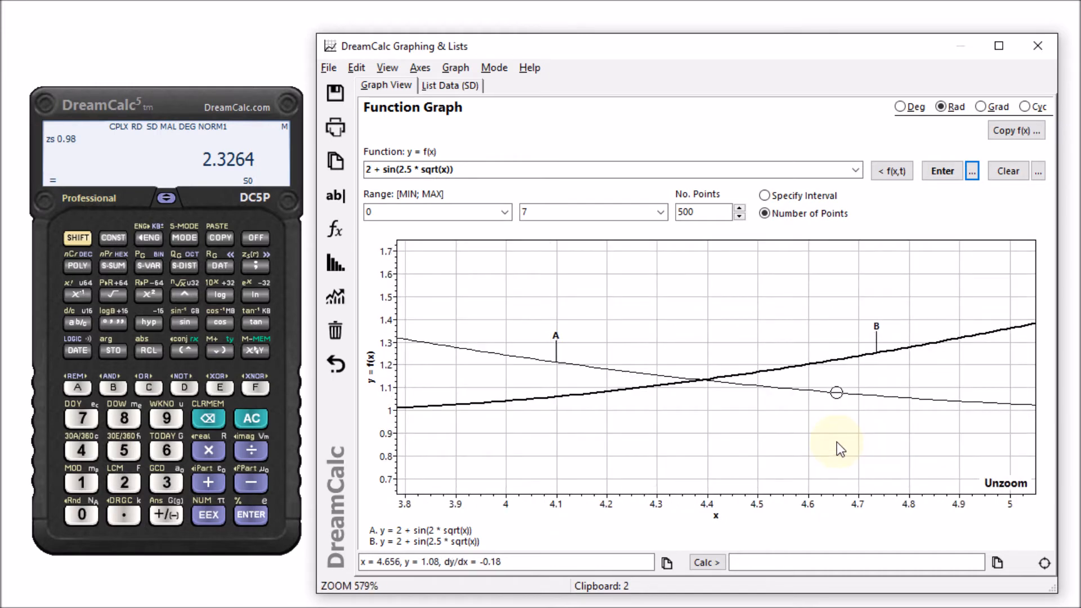
click(1005, 483)
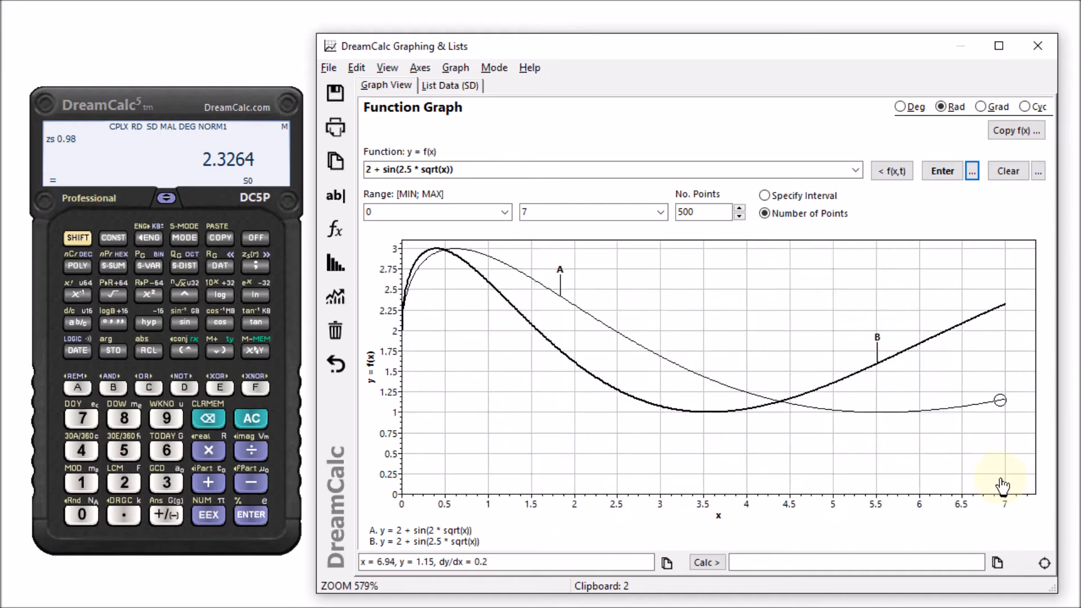
click(1038, 170)
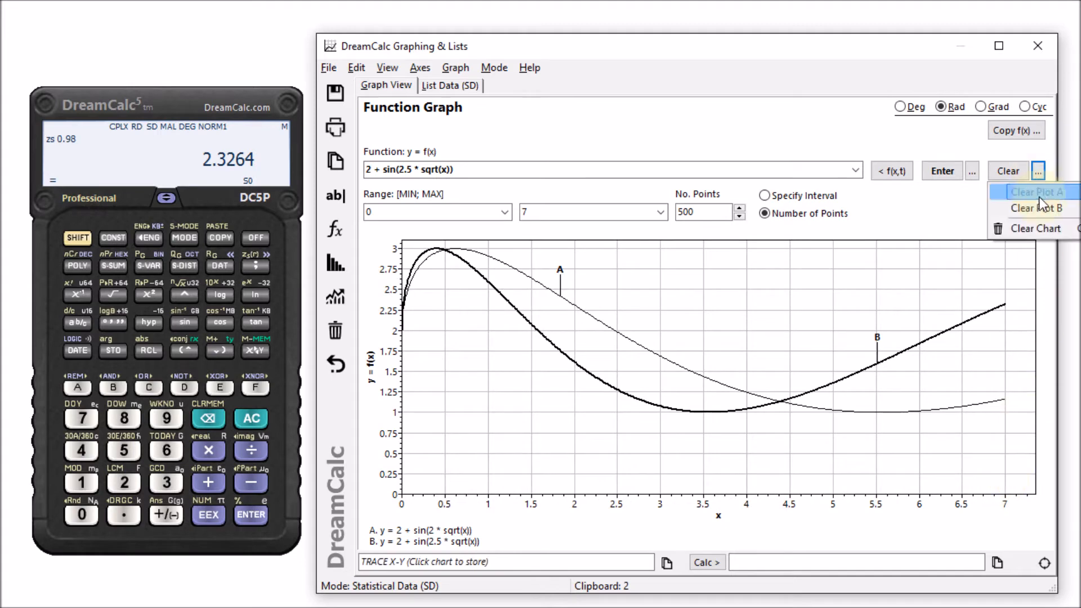
Clear Plot B and trace a stored point on the remaining curve at x = 3.5.
click(1036, 208)
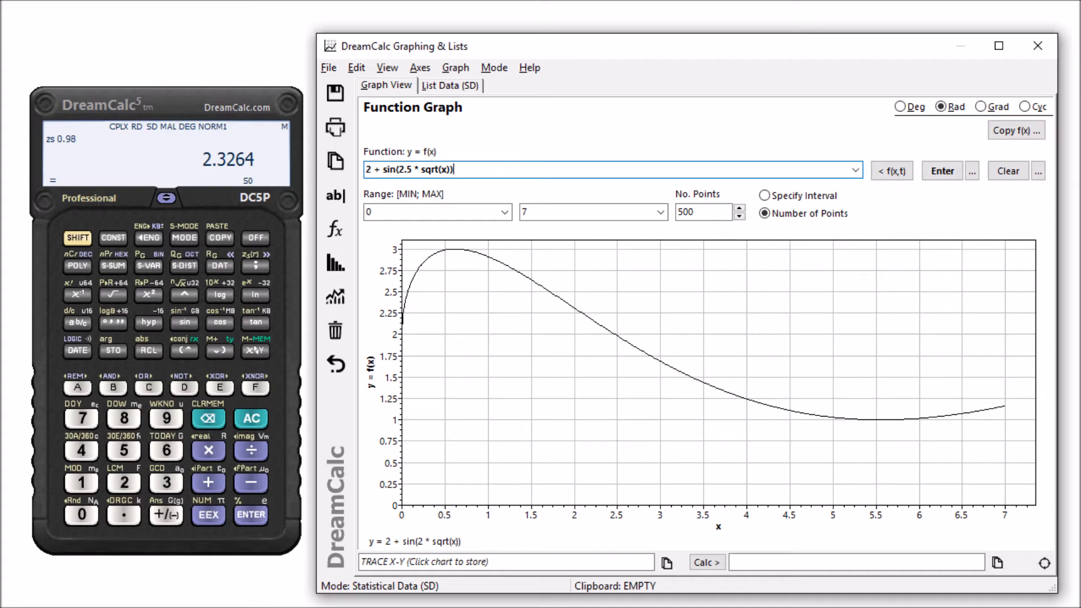
click(674, 413)
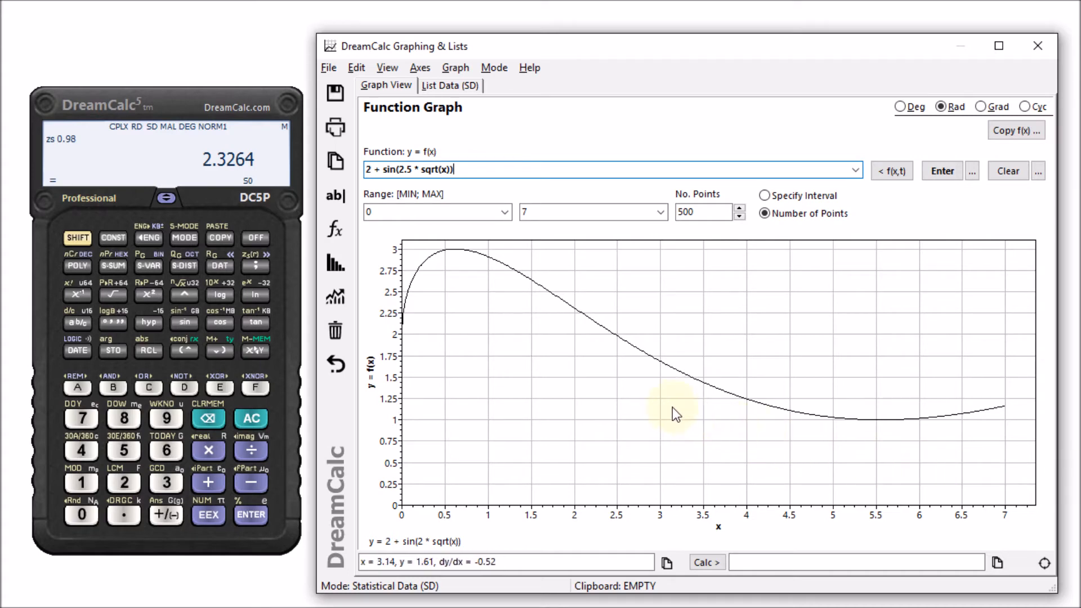
mouse_move(739, 438)
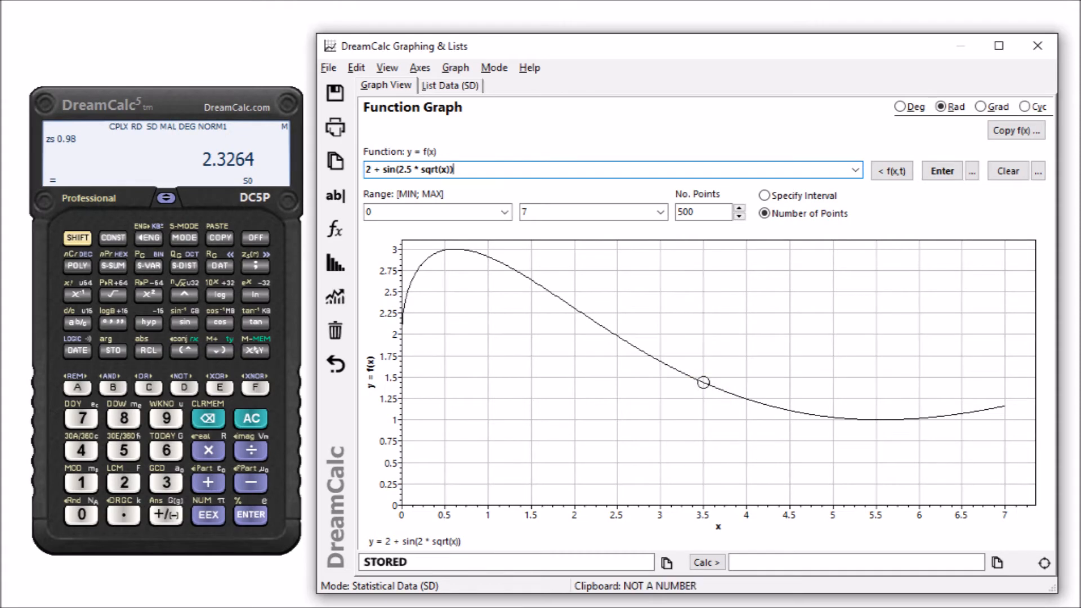
click(703, 399)
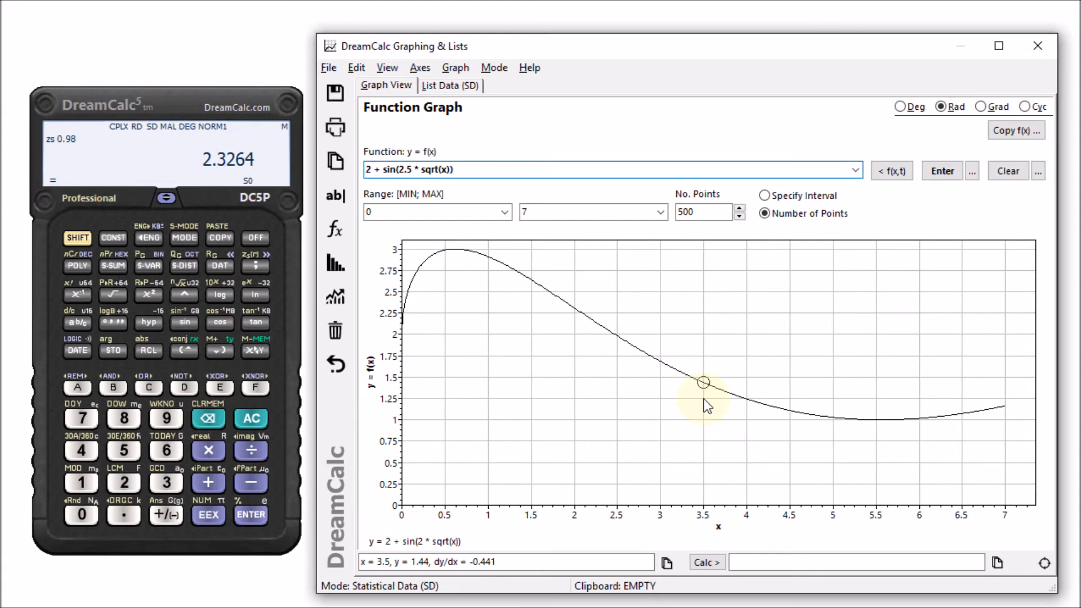
mouse_move(469, 597)
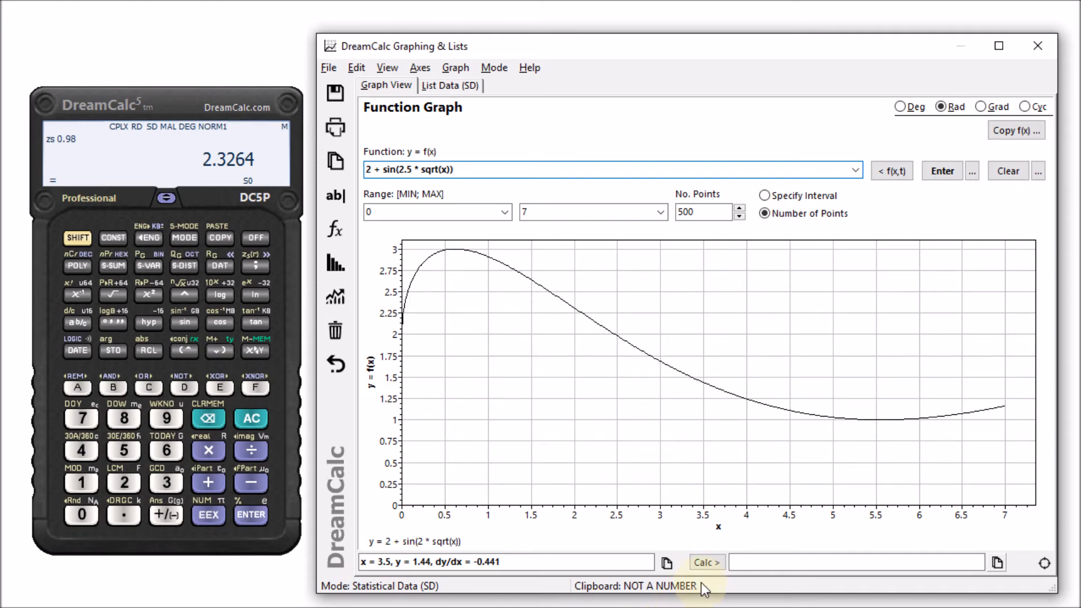
mouse_move(715, 591)
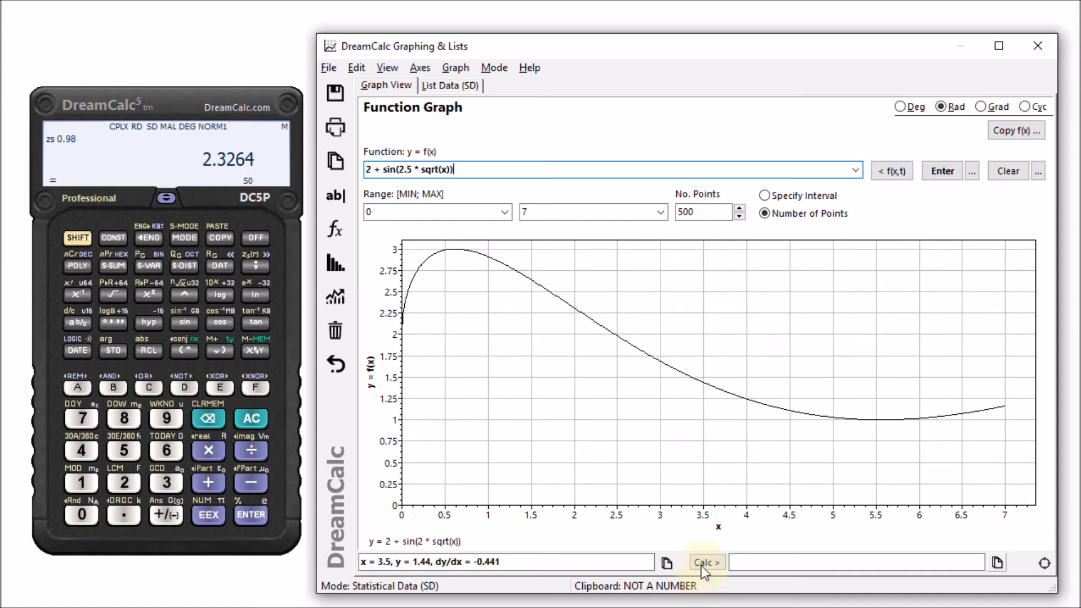
Compute the integral of Plot A from 1 to 6, shading the area and giving 8.18348.
click(706, 562)
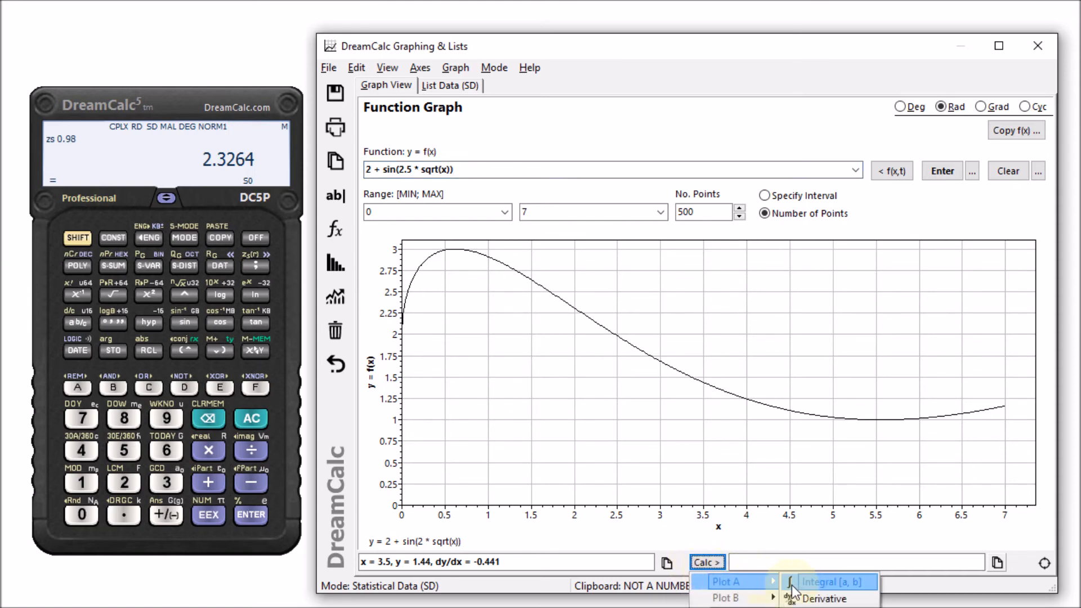
click(828, 581)
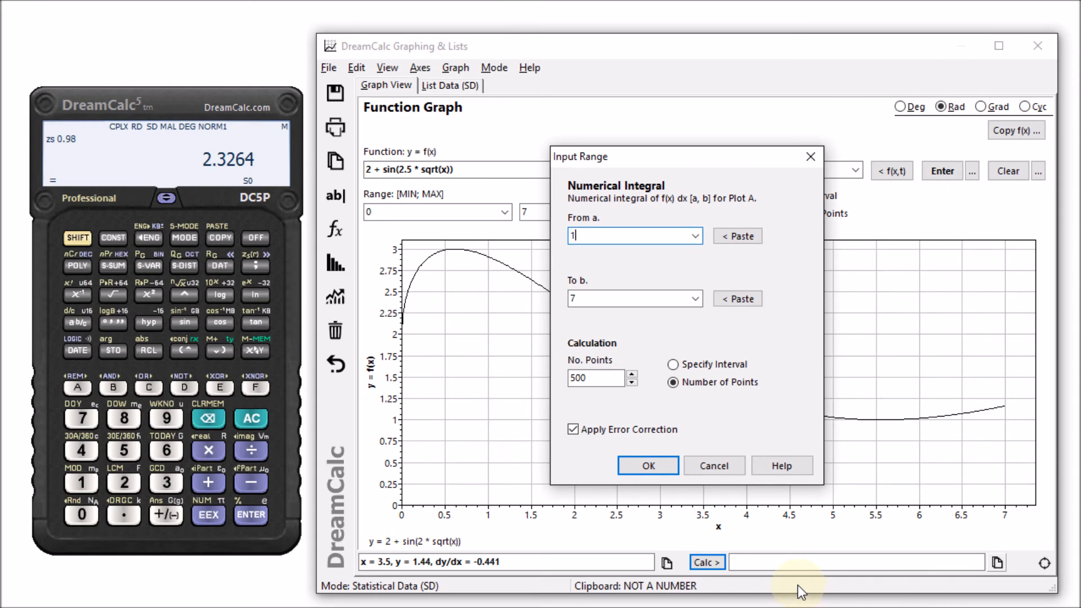
click(630, 299)
text(6)
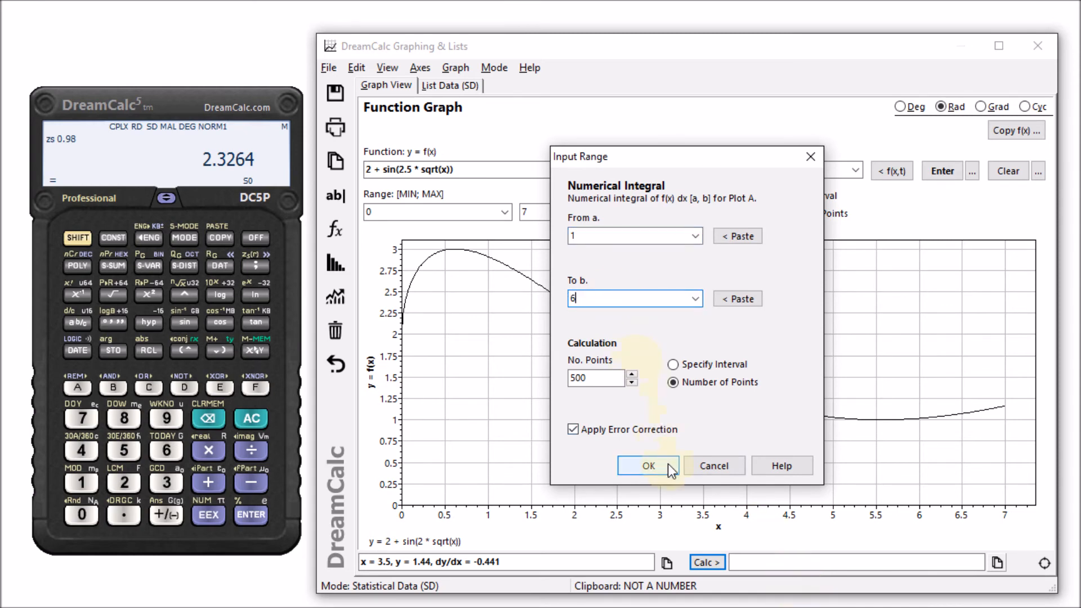
click(646, 466)
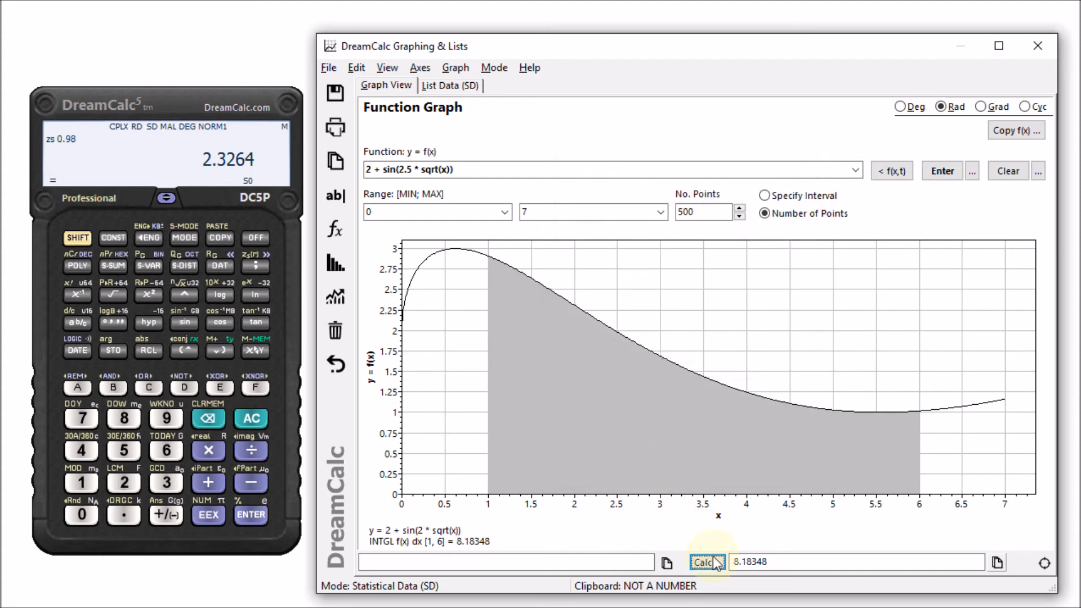
click(705, 562)
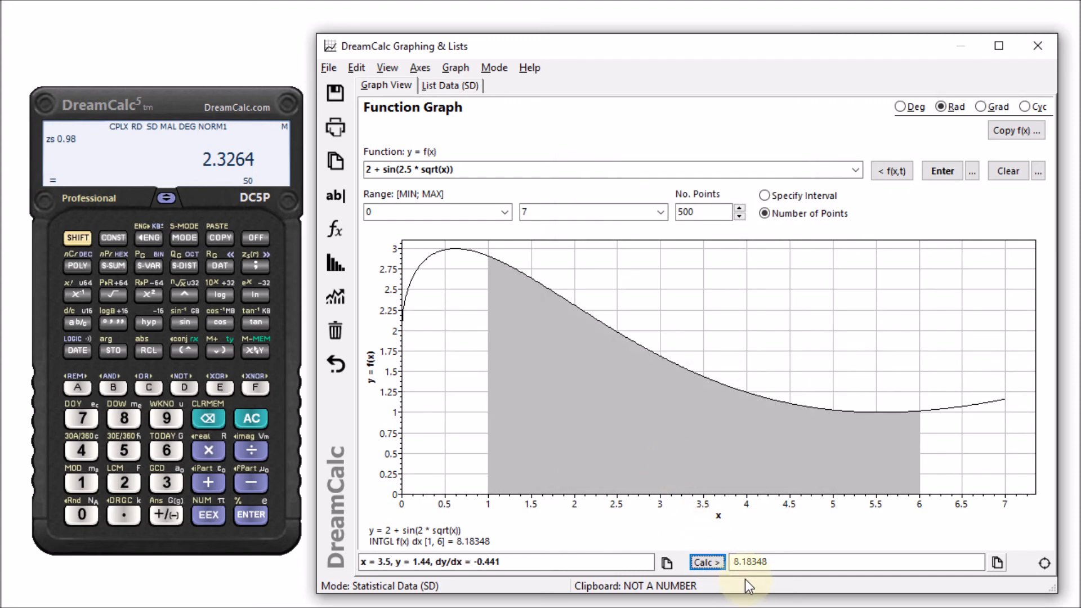